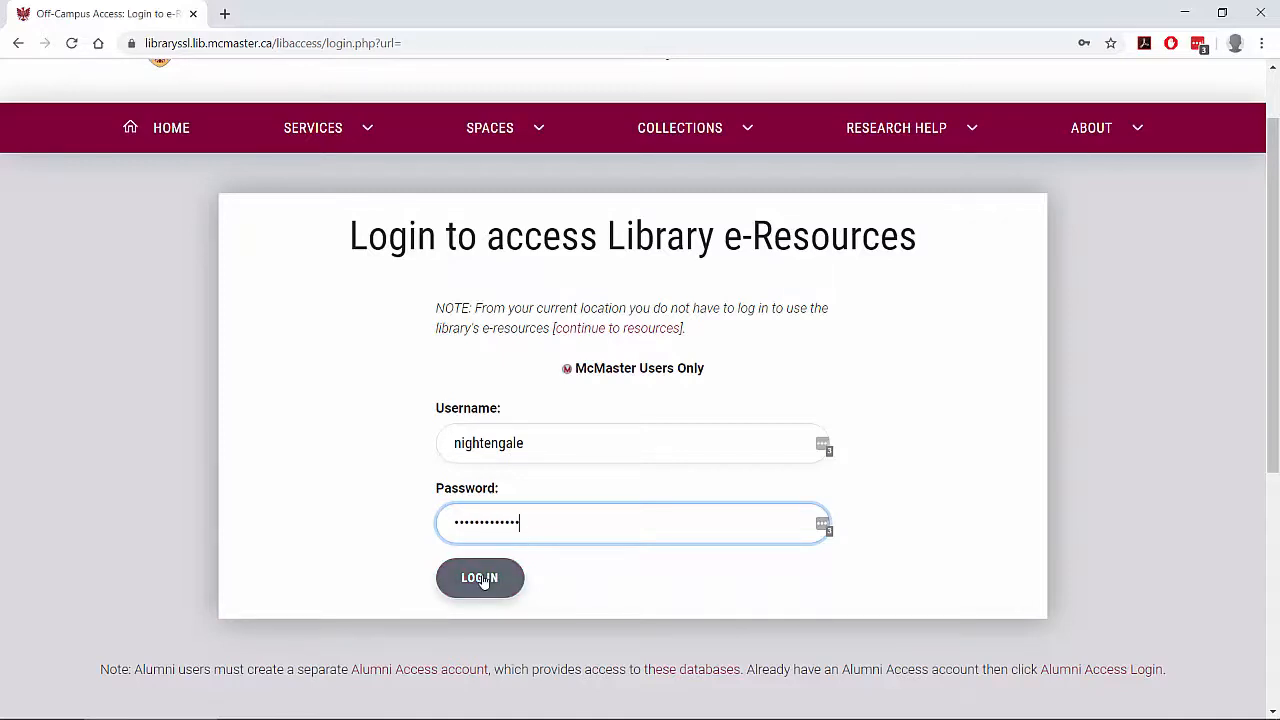
Step: Log in to McMaster LibAccess to reach CINAHL's advanced search page
left_click(480, 578)
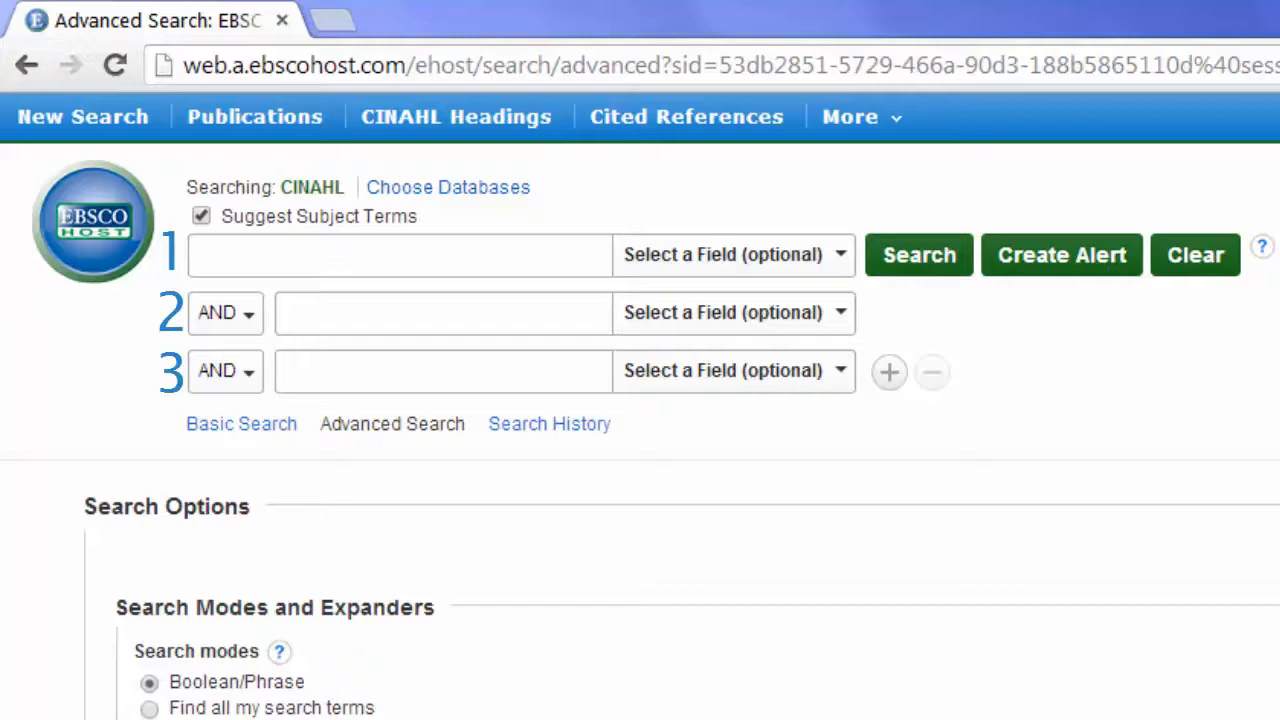
Step: Search 'quitting smoking' as a suggested subject term to list matching CINAHL headings
left_click(398, 254)
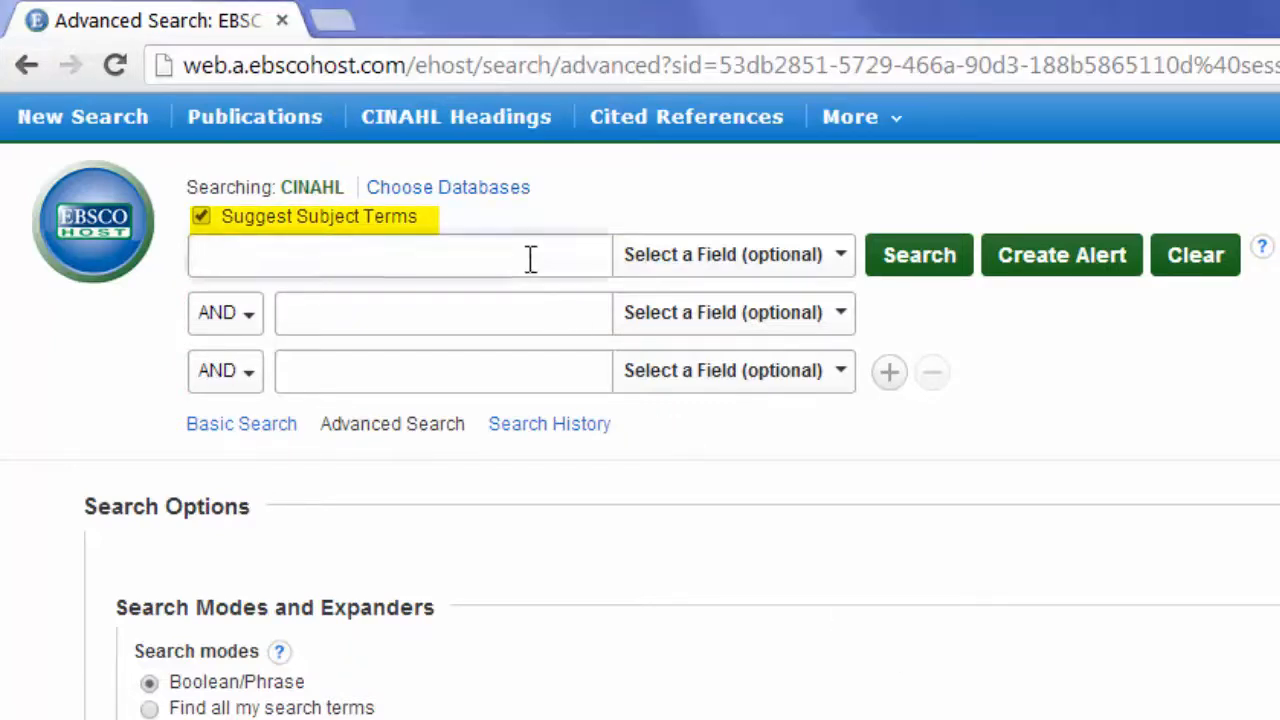
type("quitting s")
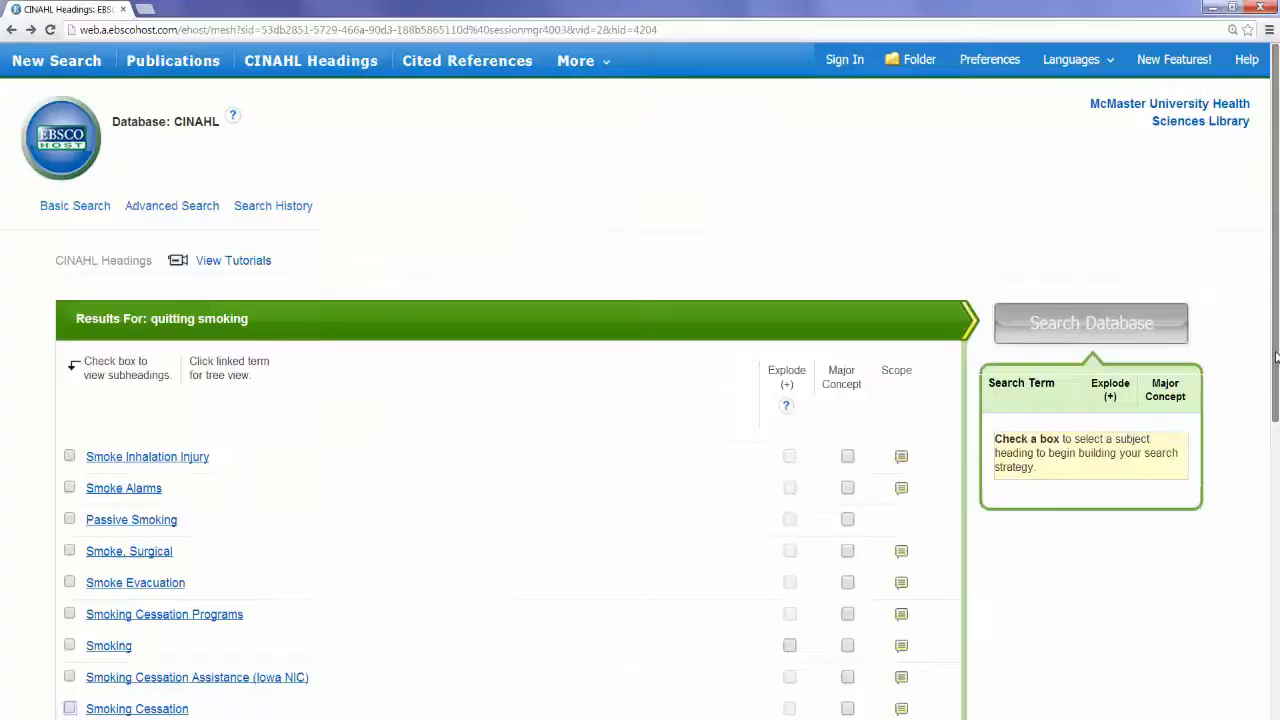
Step: Review the Smoking Cessation scope note and tick it as the search heading
scroll("down", 3)
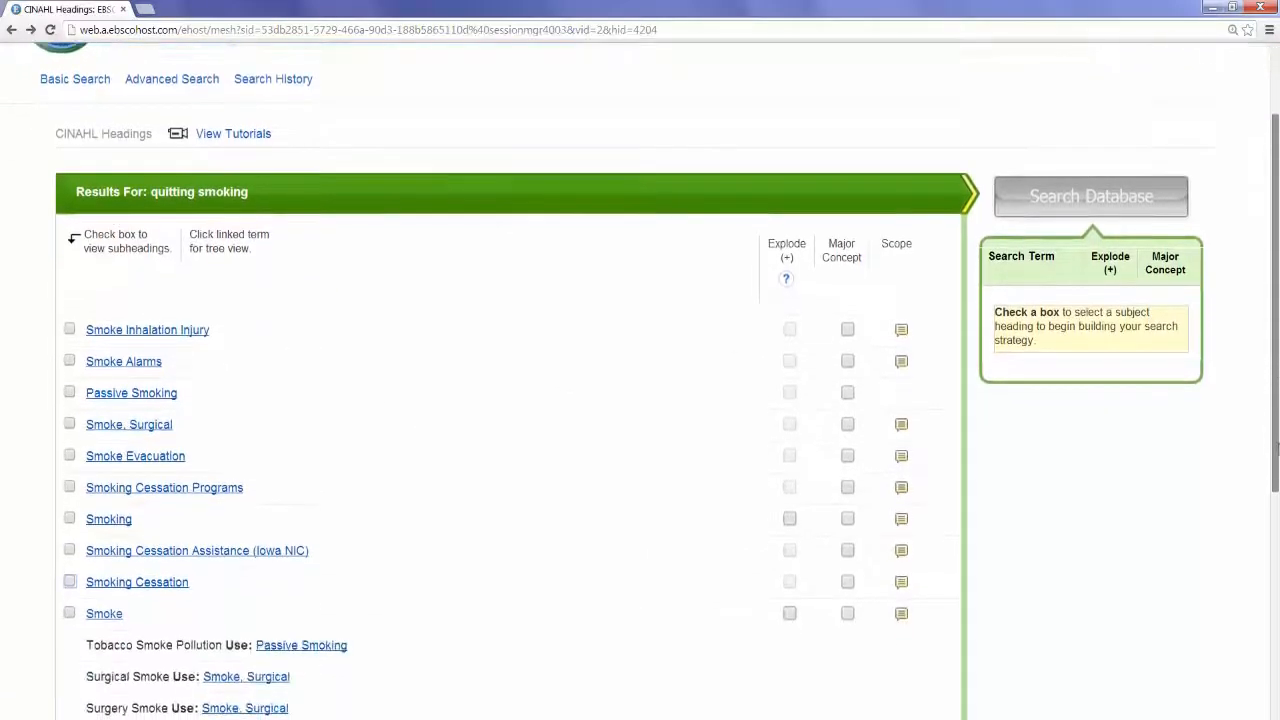
scroll("down", 3)
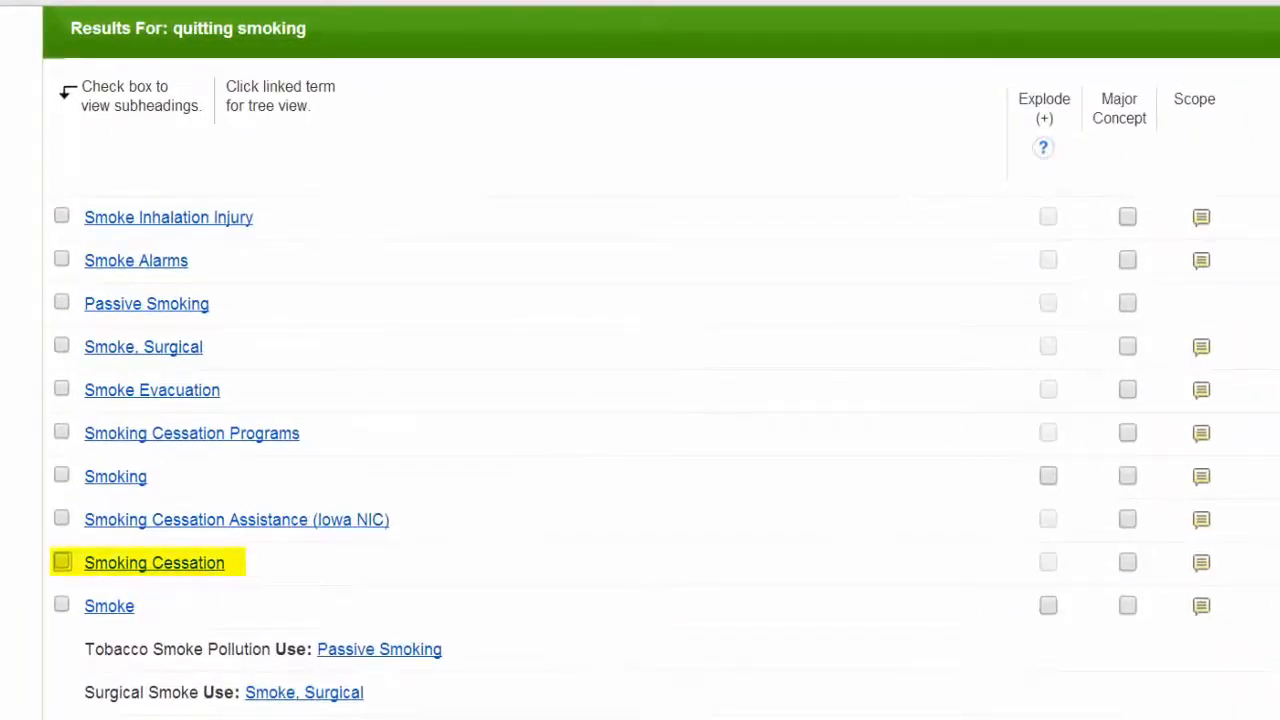
left_click(1200, 562)
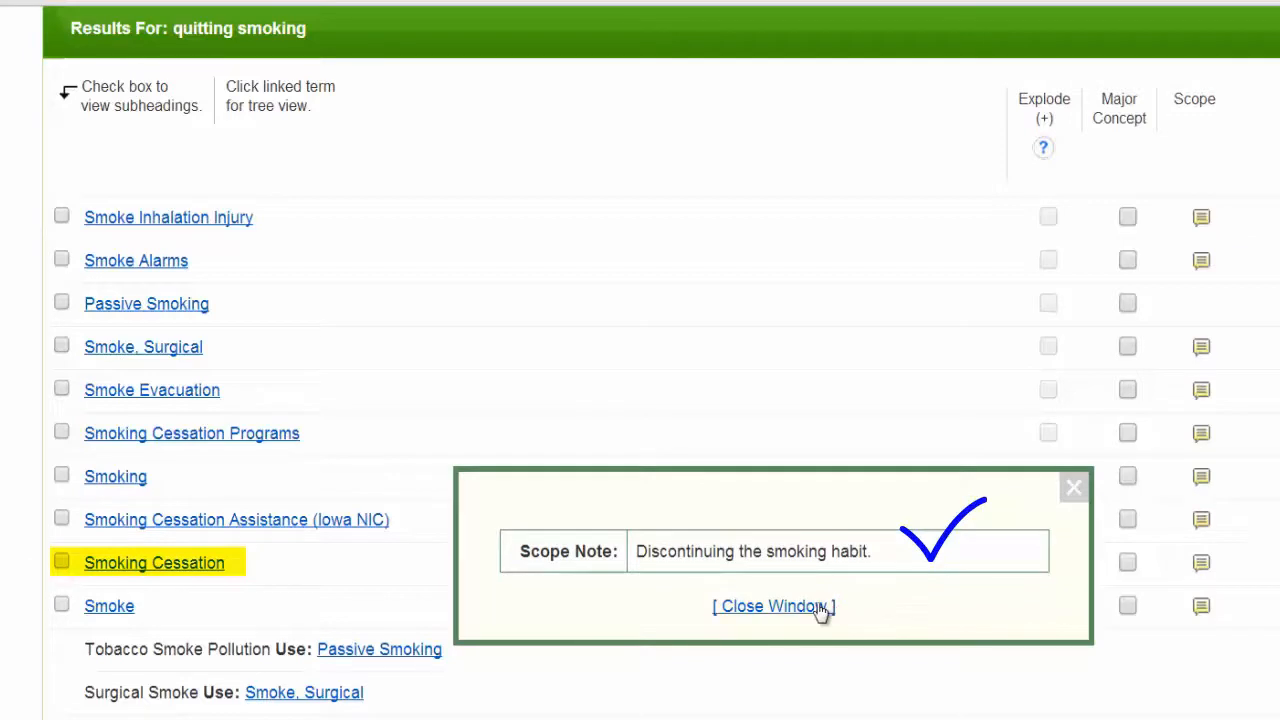
left_click(772, 606)
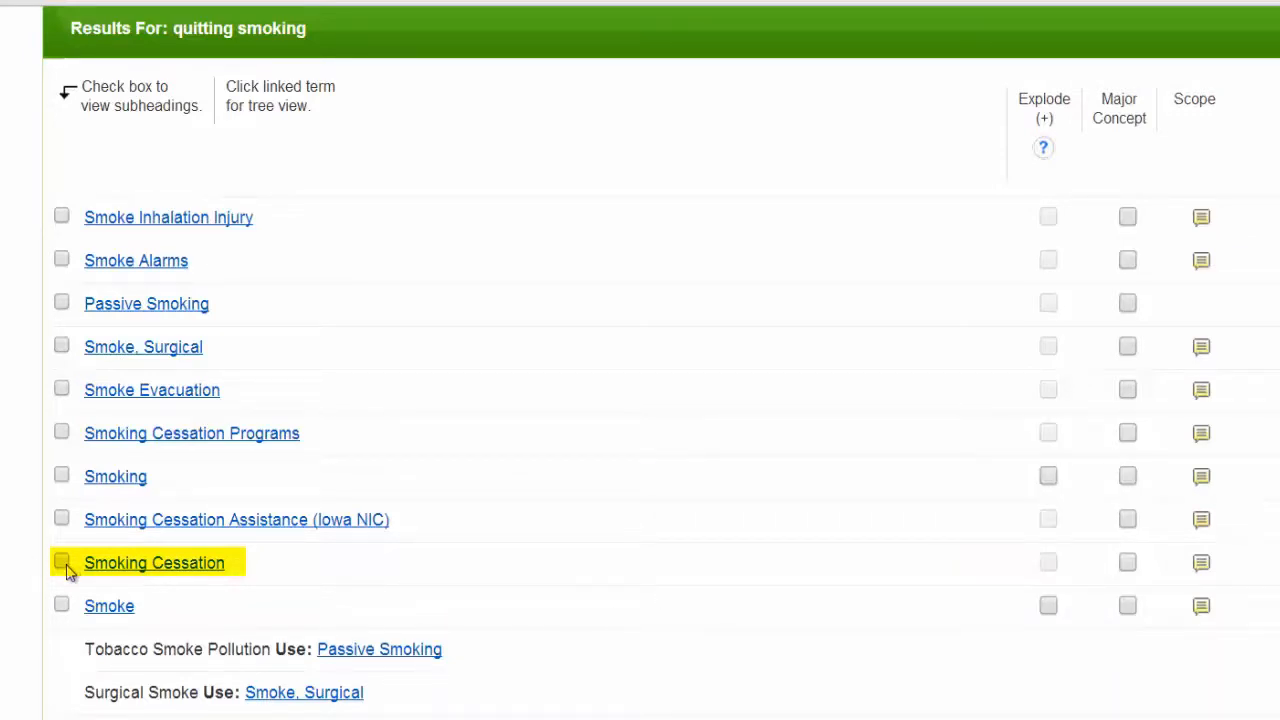
left_click(60, 560)
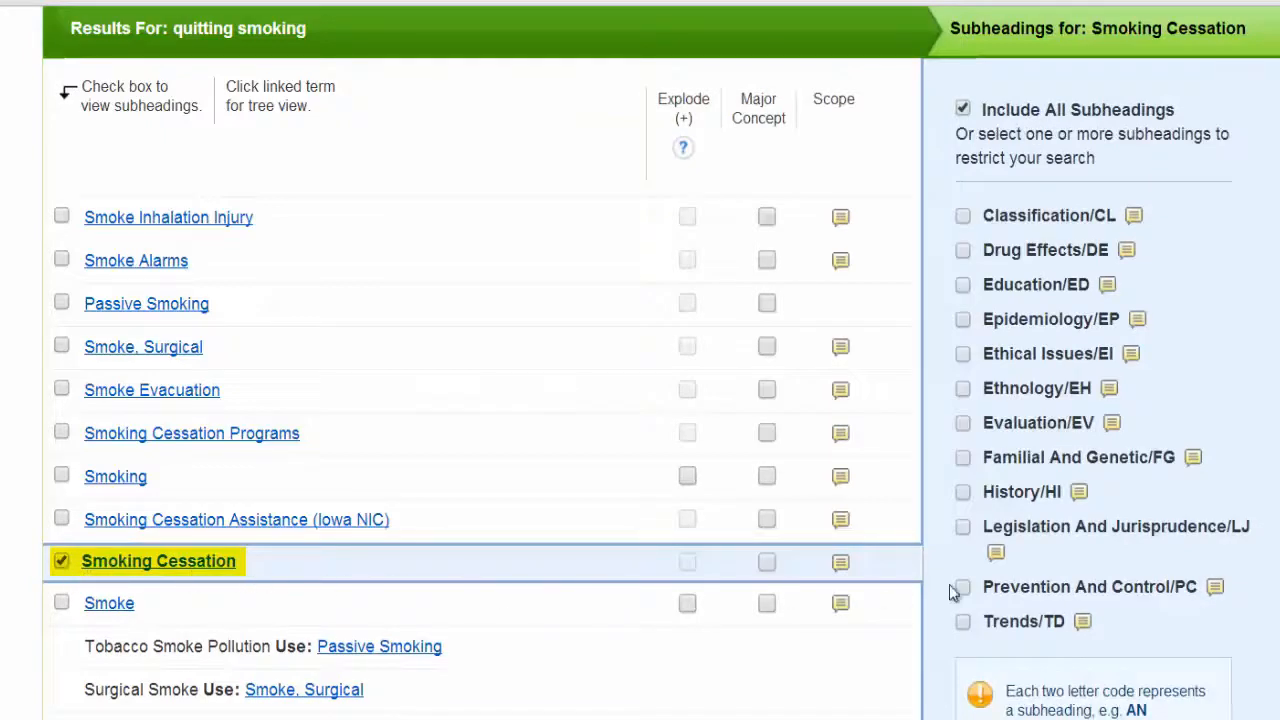
mouse_move(962, 588)
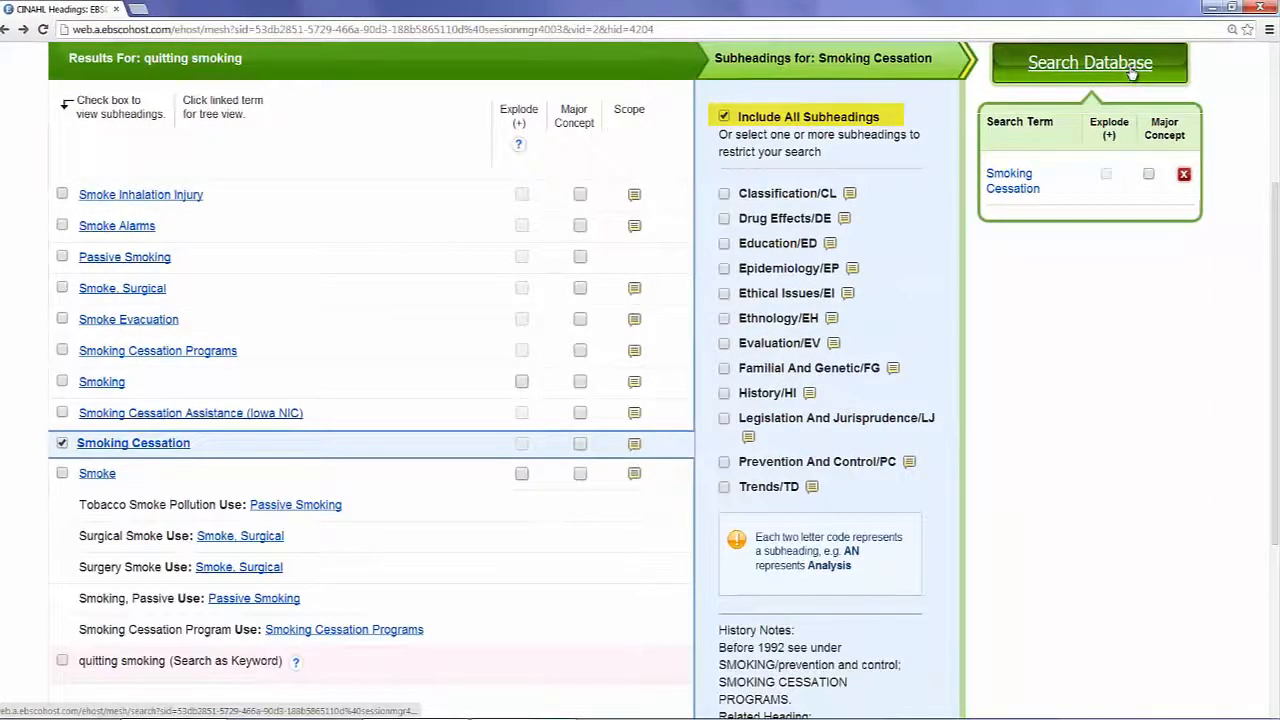
Step: Run the Smoking Cessation search (9,860 results), then look up 'cognitive behaviour therapy' headings
left_click(1088, 62)
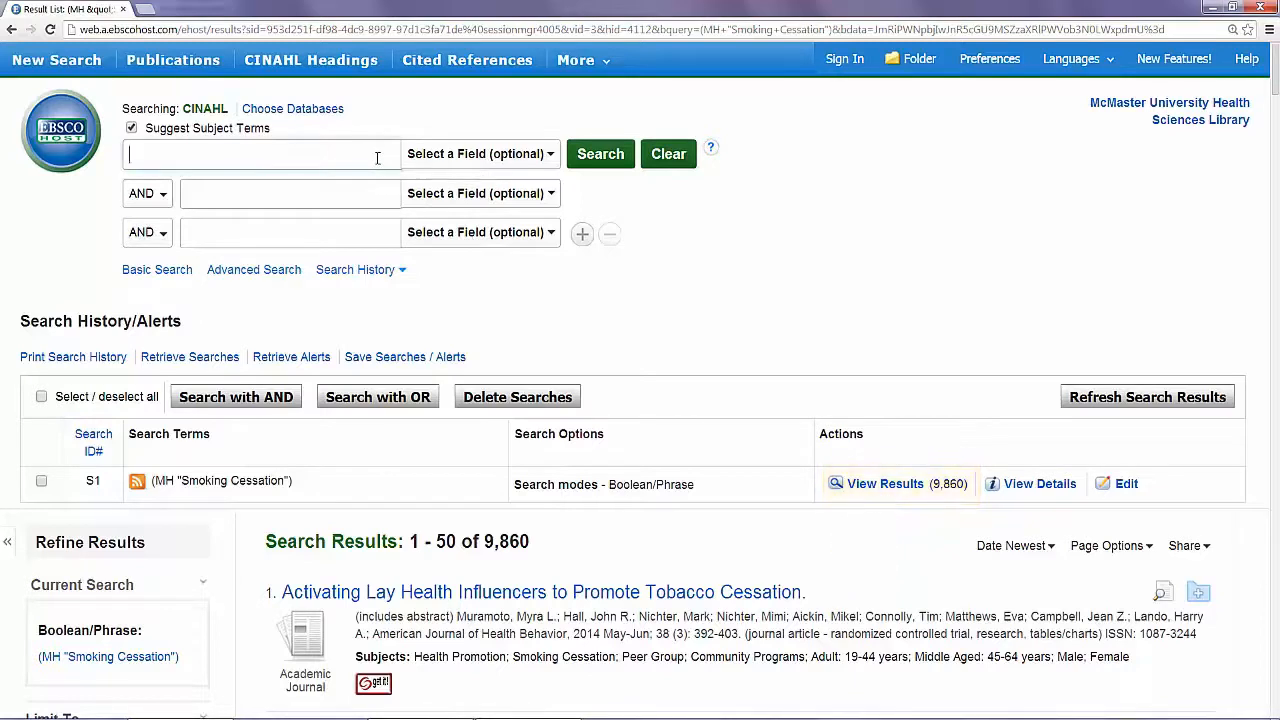
type("cognitive b")
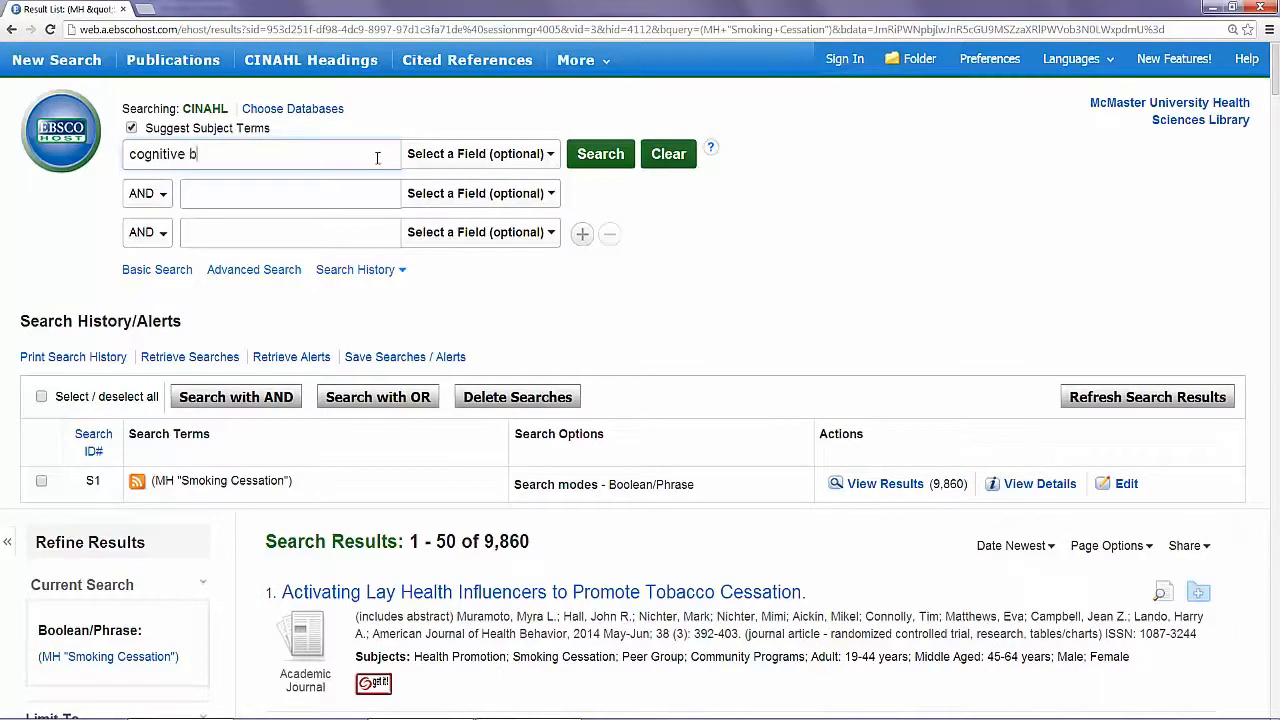
type("ehaviour thera")
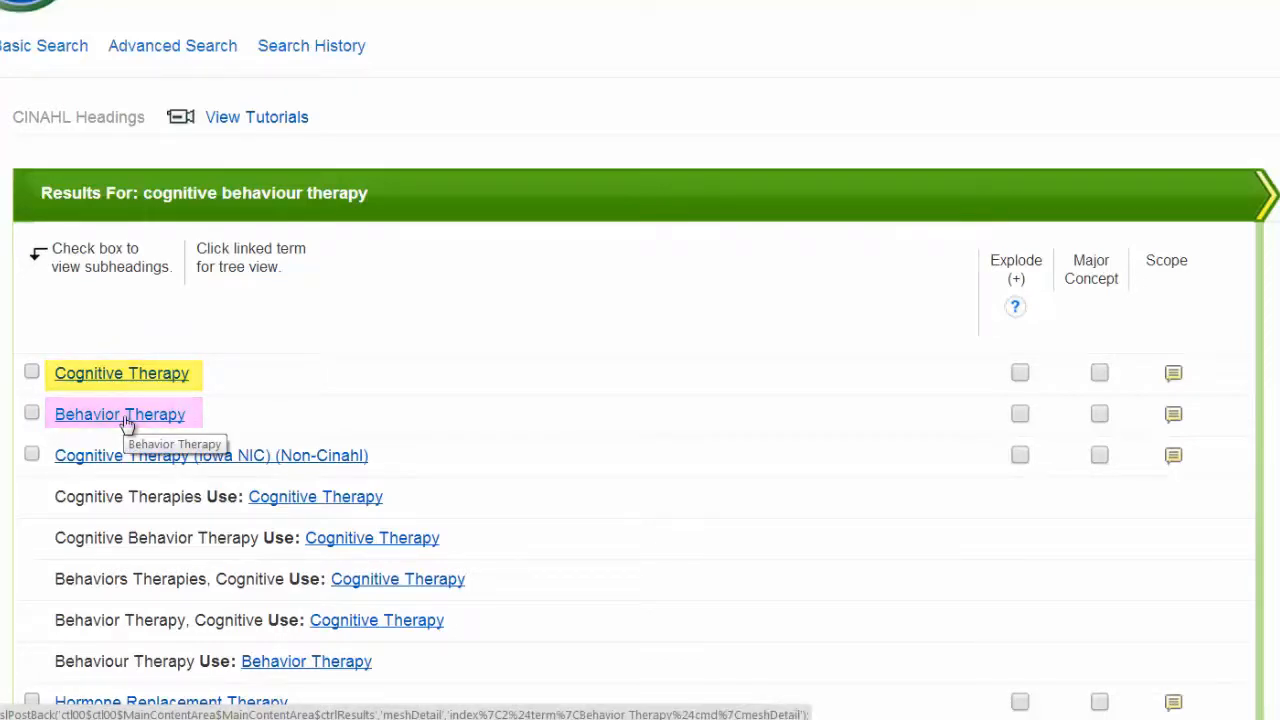
Step: View Behavior Therapy's tree with Cognitive Therapy expanded, and tick Explode for Behavior Therapy
left_click(120, 414)
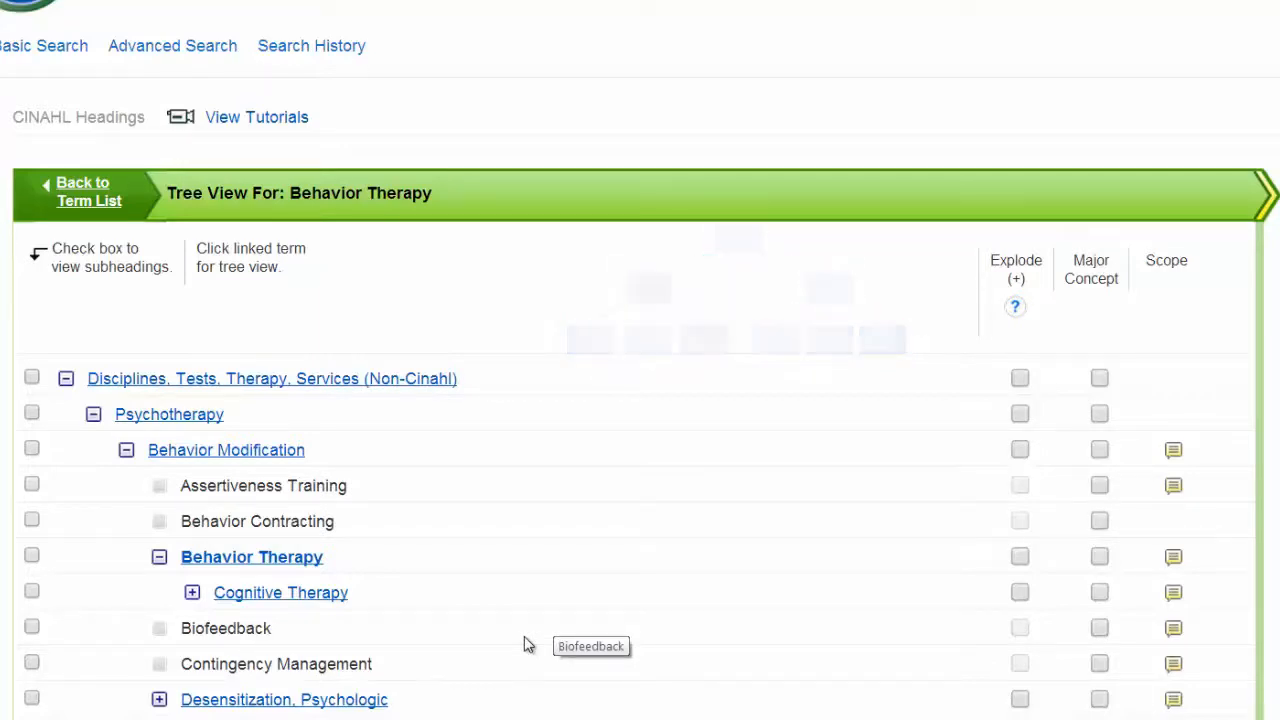
left_click(252, 556)
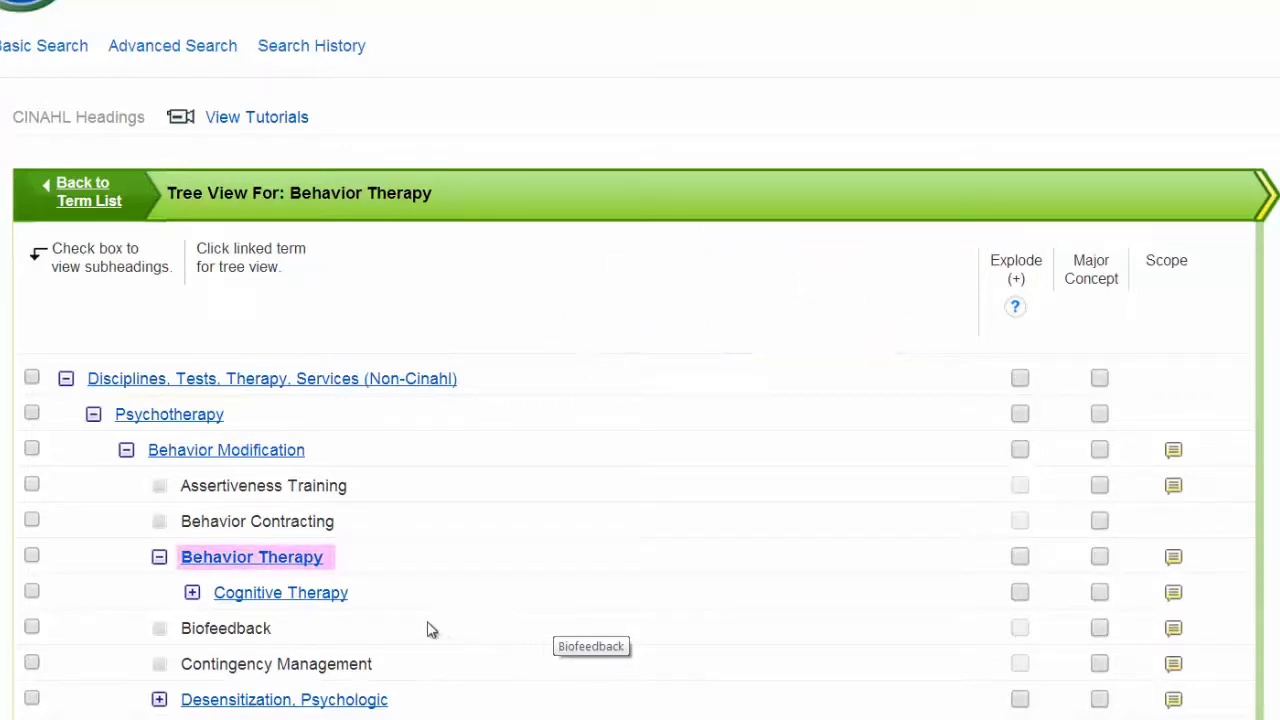
mouse_move(192, 592)
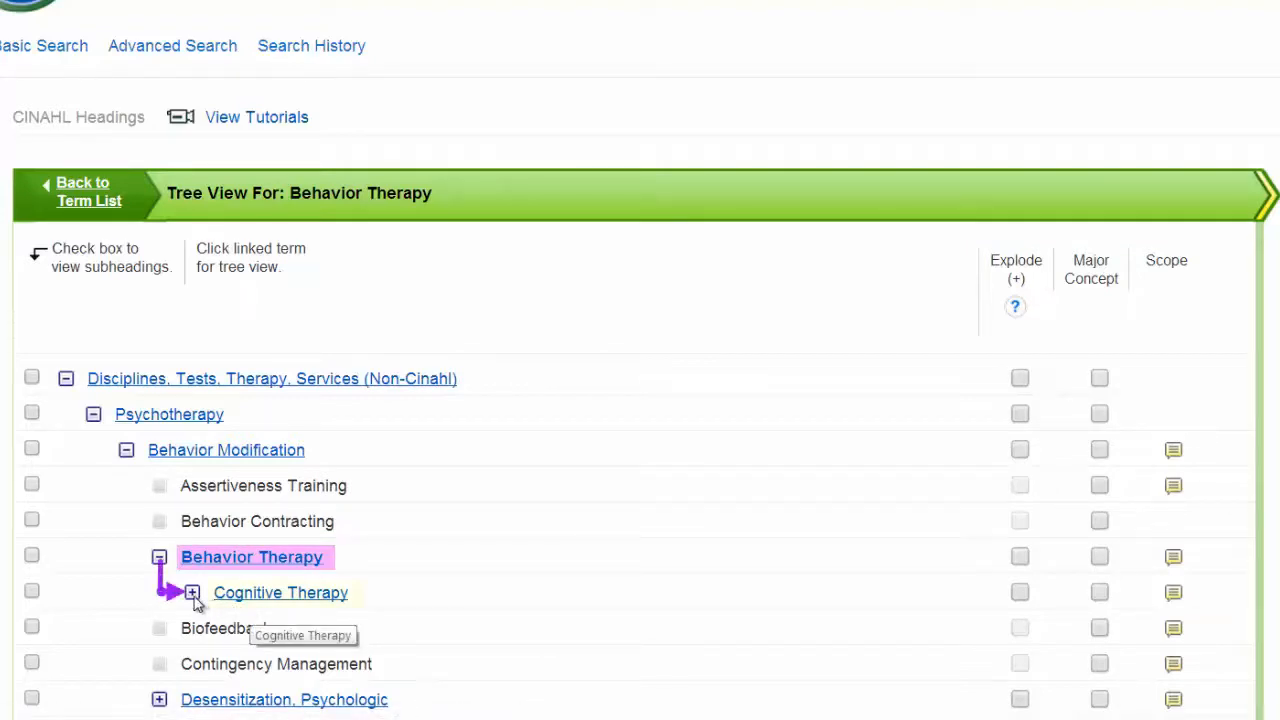
left_click(280, 592)
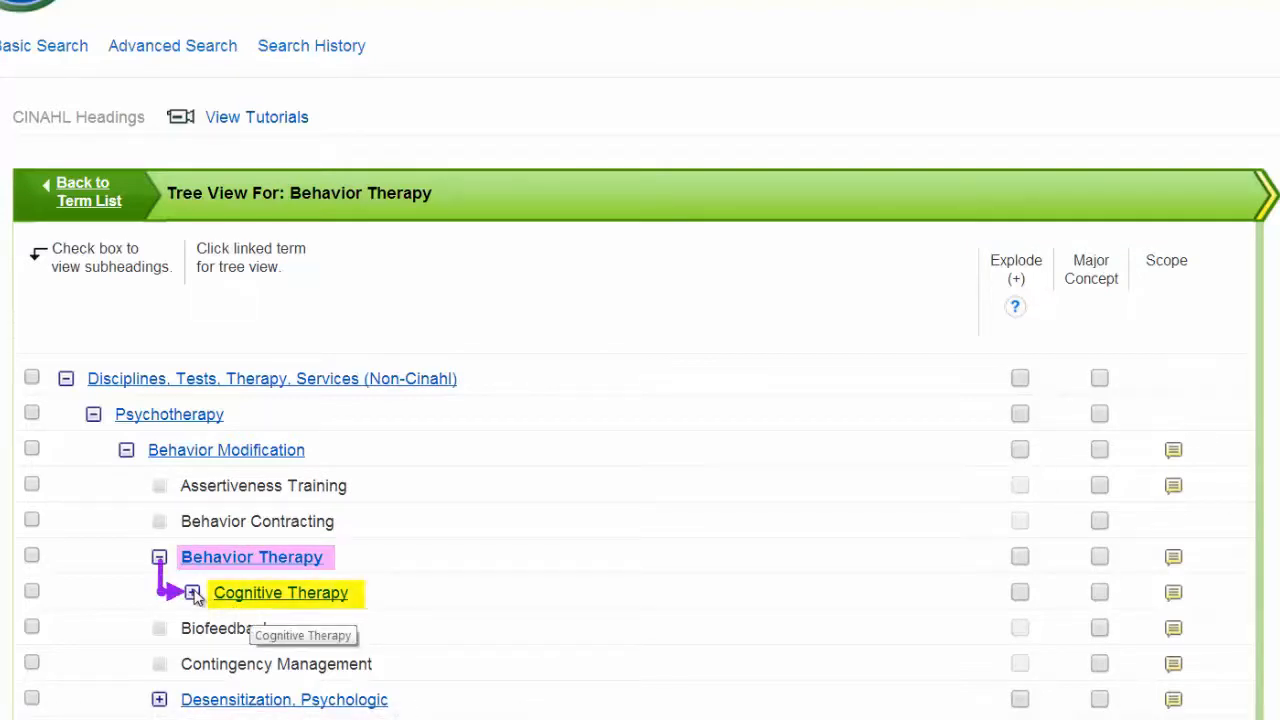
left_click(192, 592)
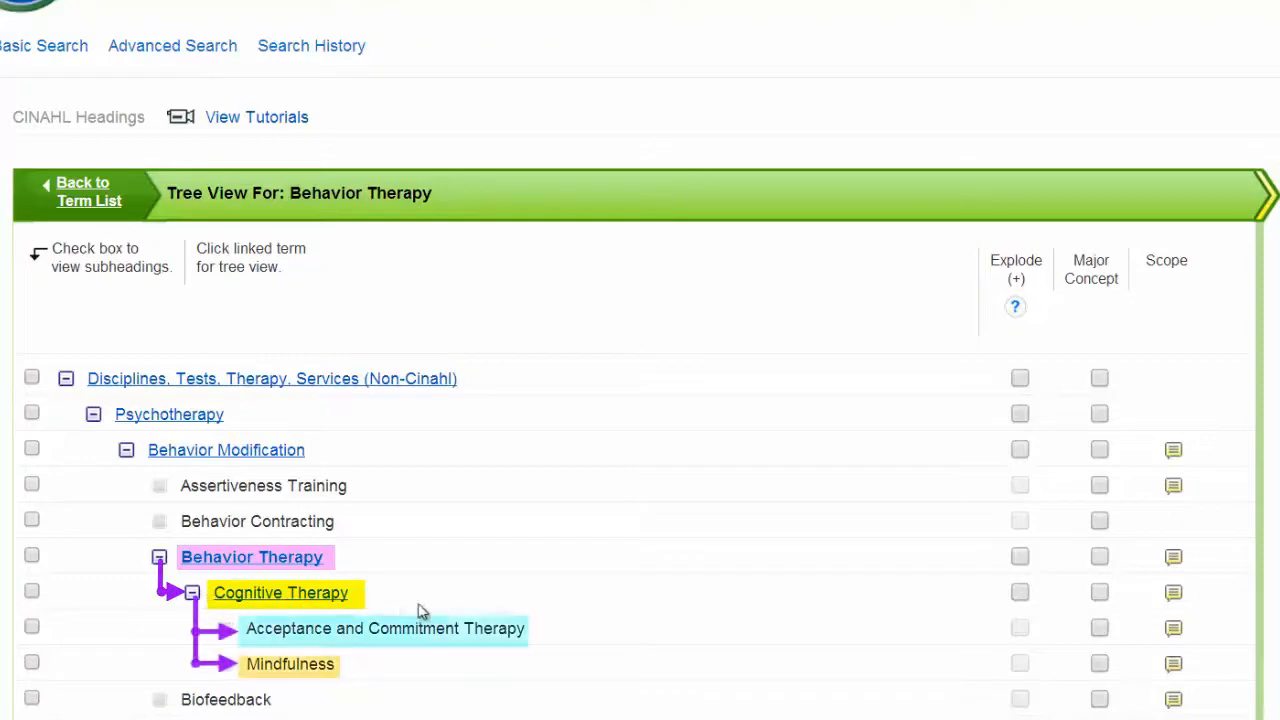
mouse_move(588, 608)
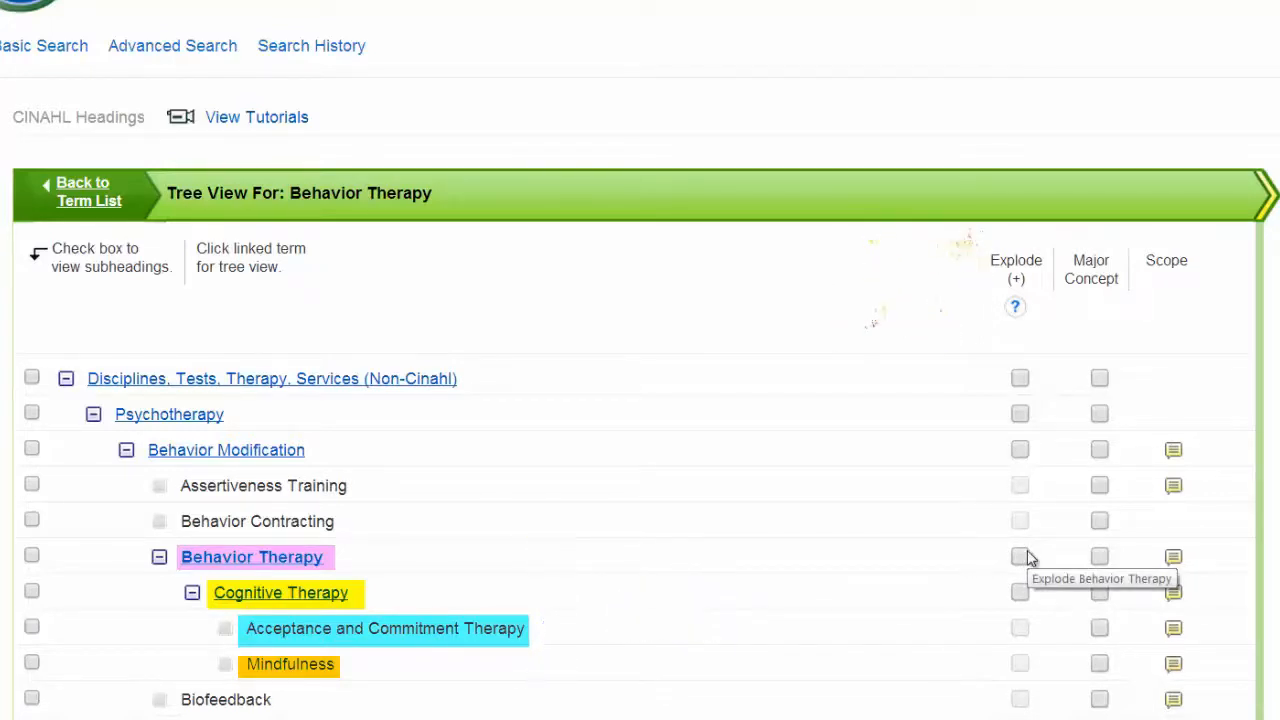
left_click(32, 556)
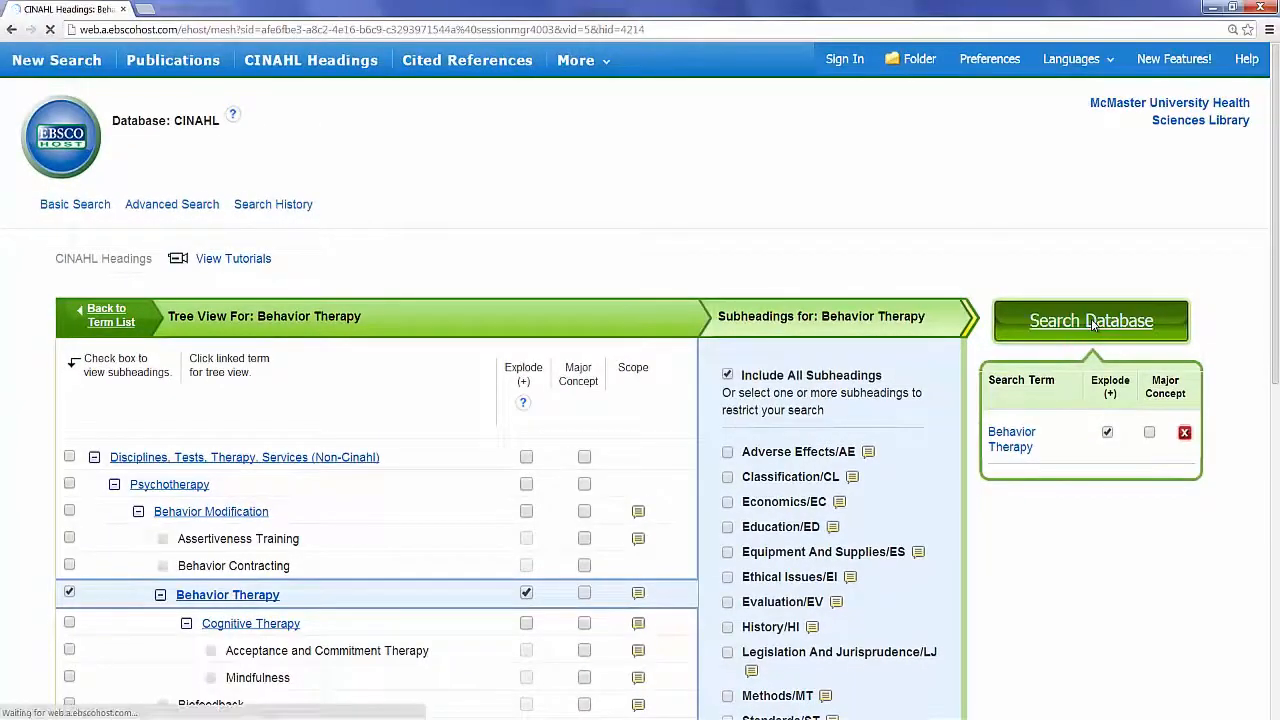
Step: Run the exploded Behavior Therapy search, then the Nicotine Replacement Therapy heading search (1,020 results)
left_click(1090, 320)
type("nicotine replacement therapy")
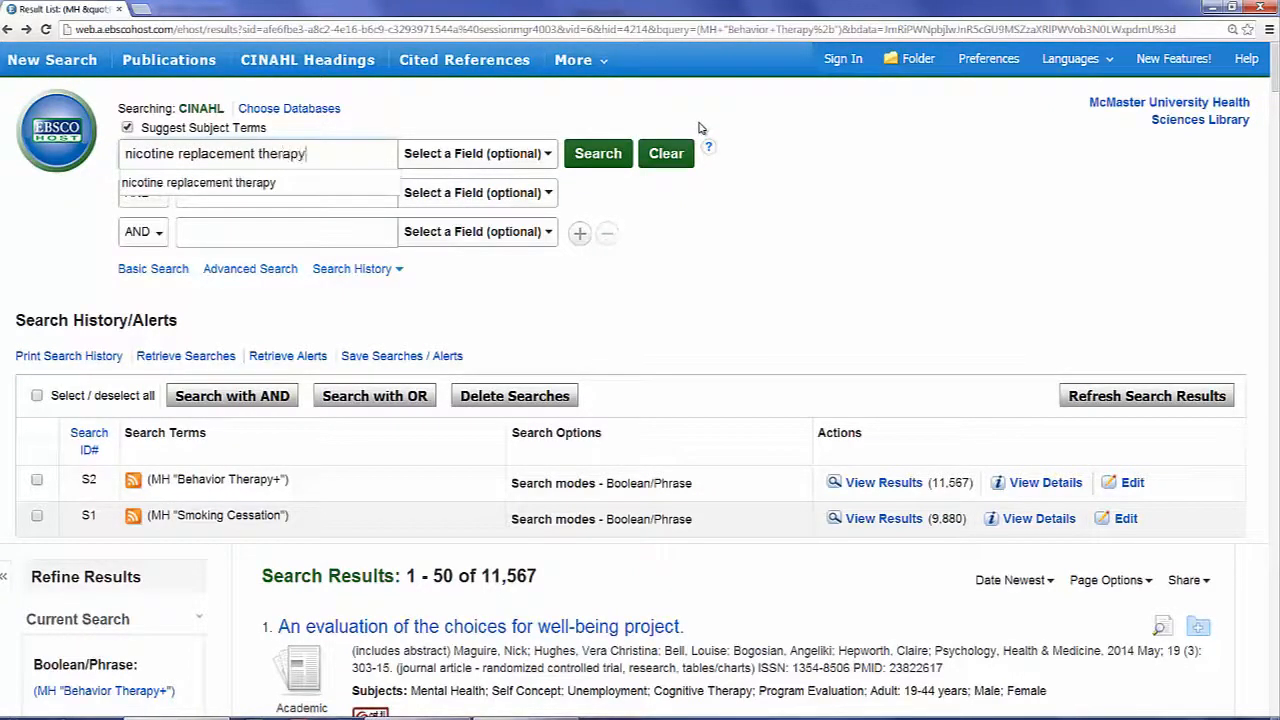
left_click(308, 60)
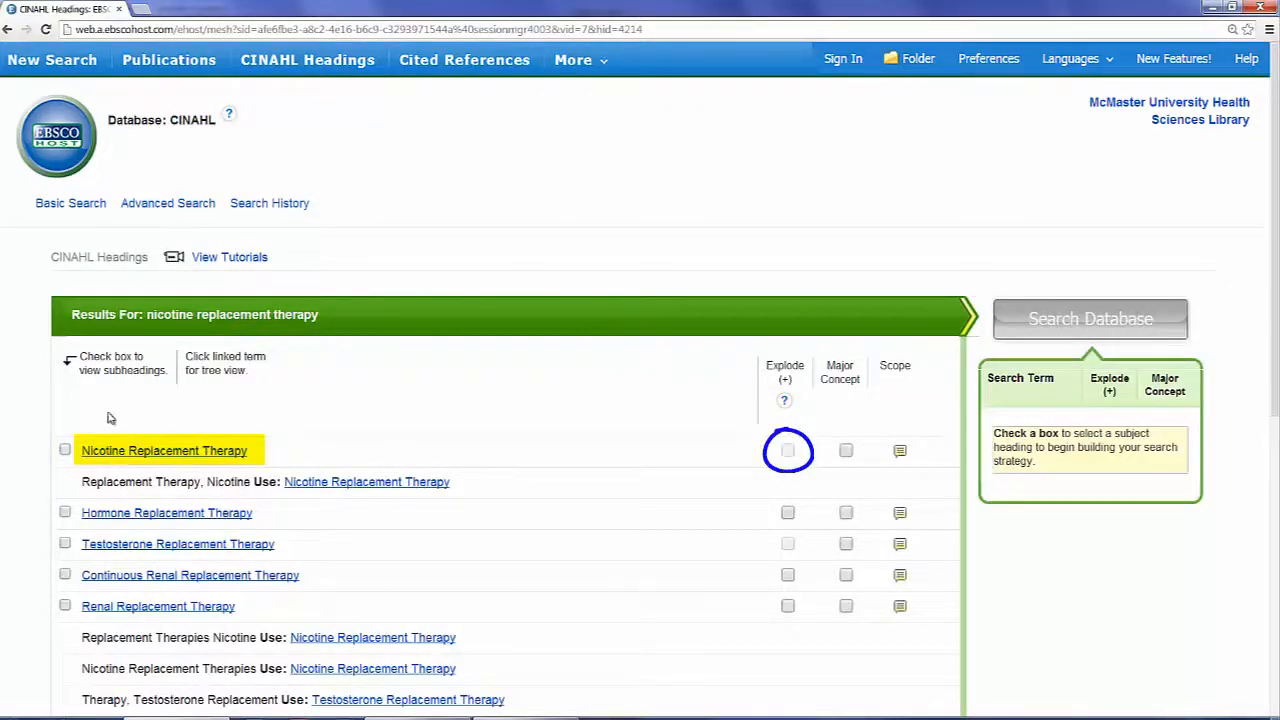
mouse_move(64, 450)
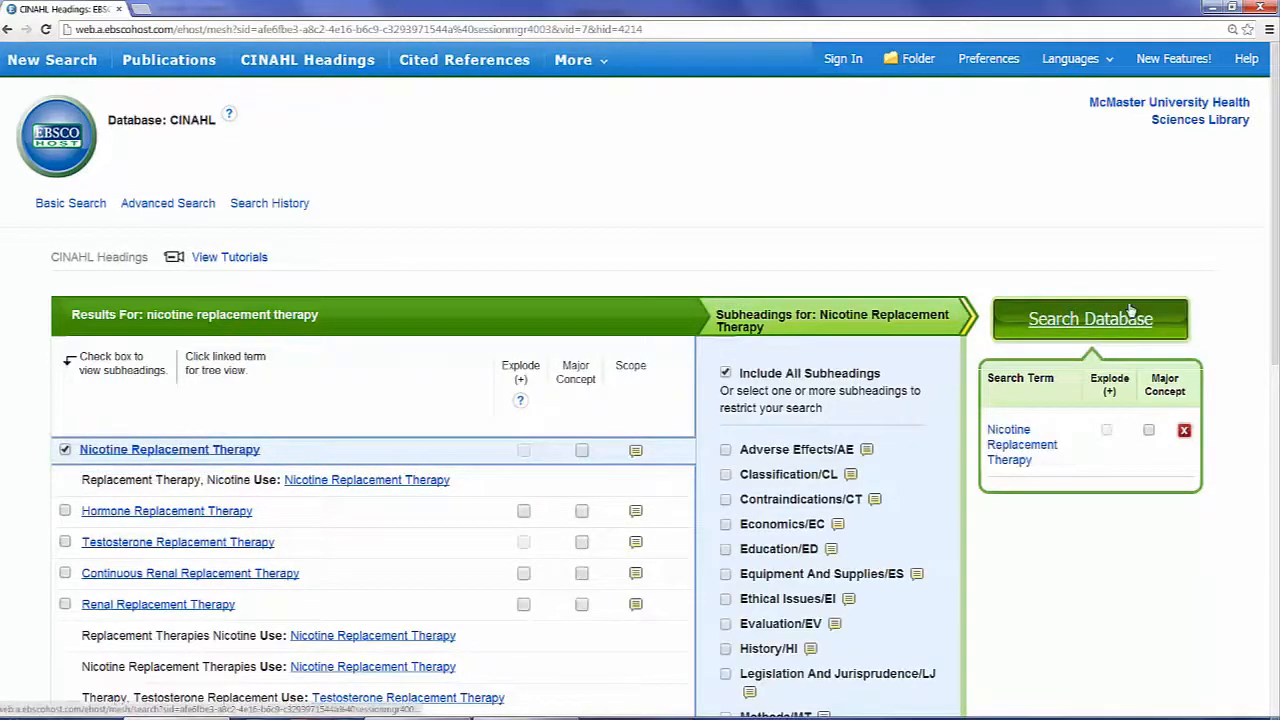
left_click(1088, 318)
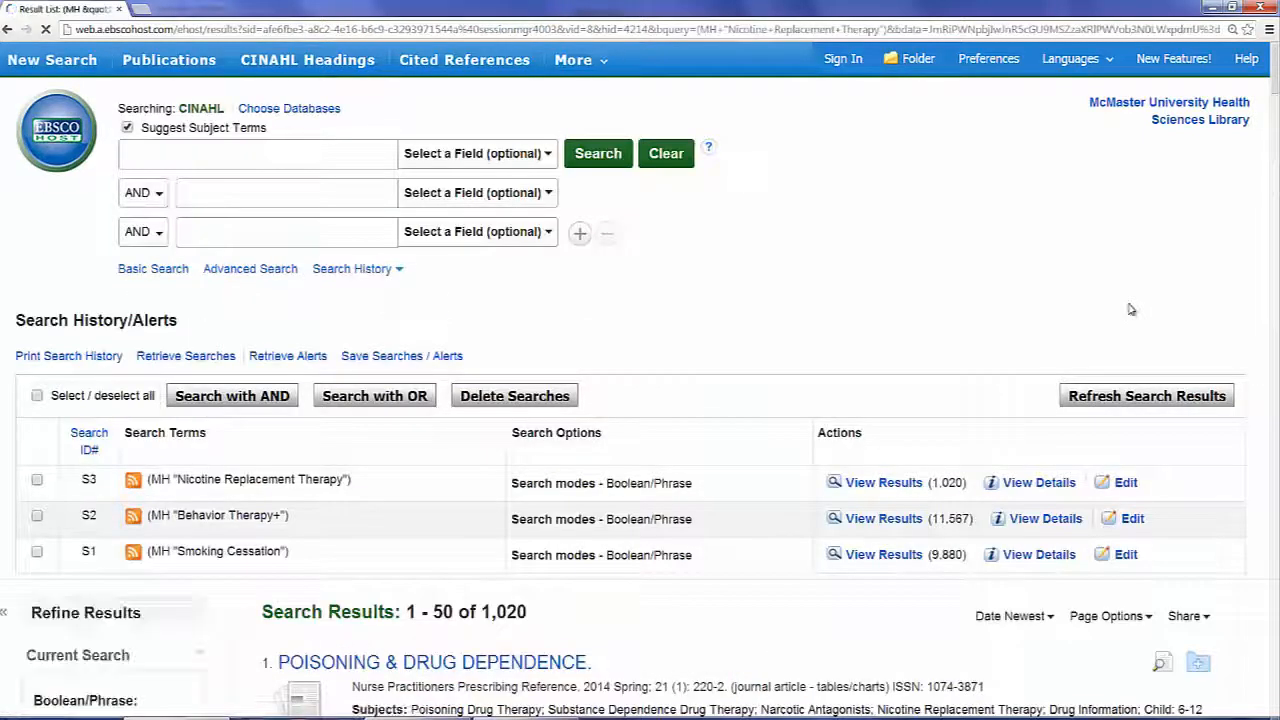